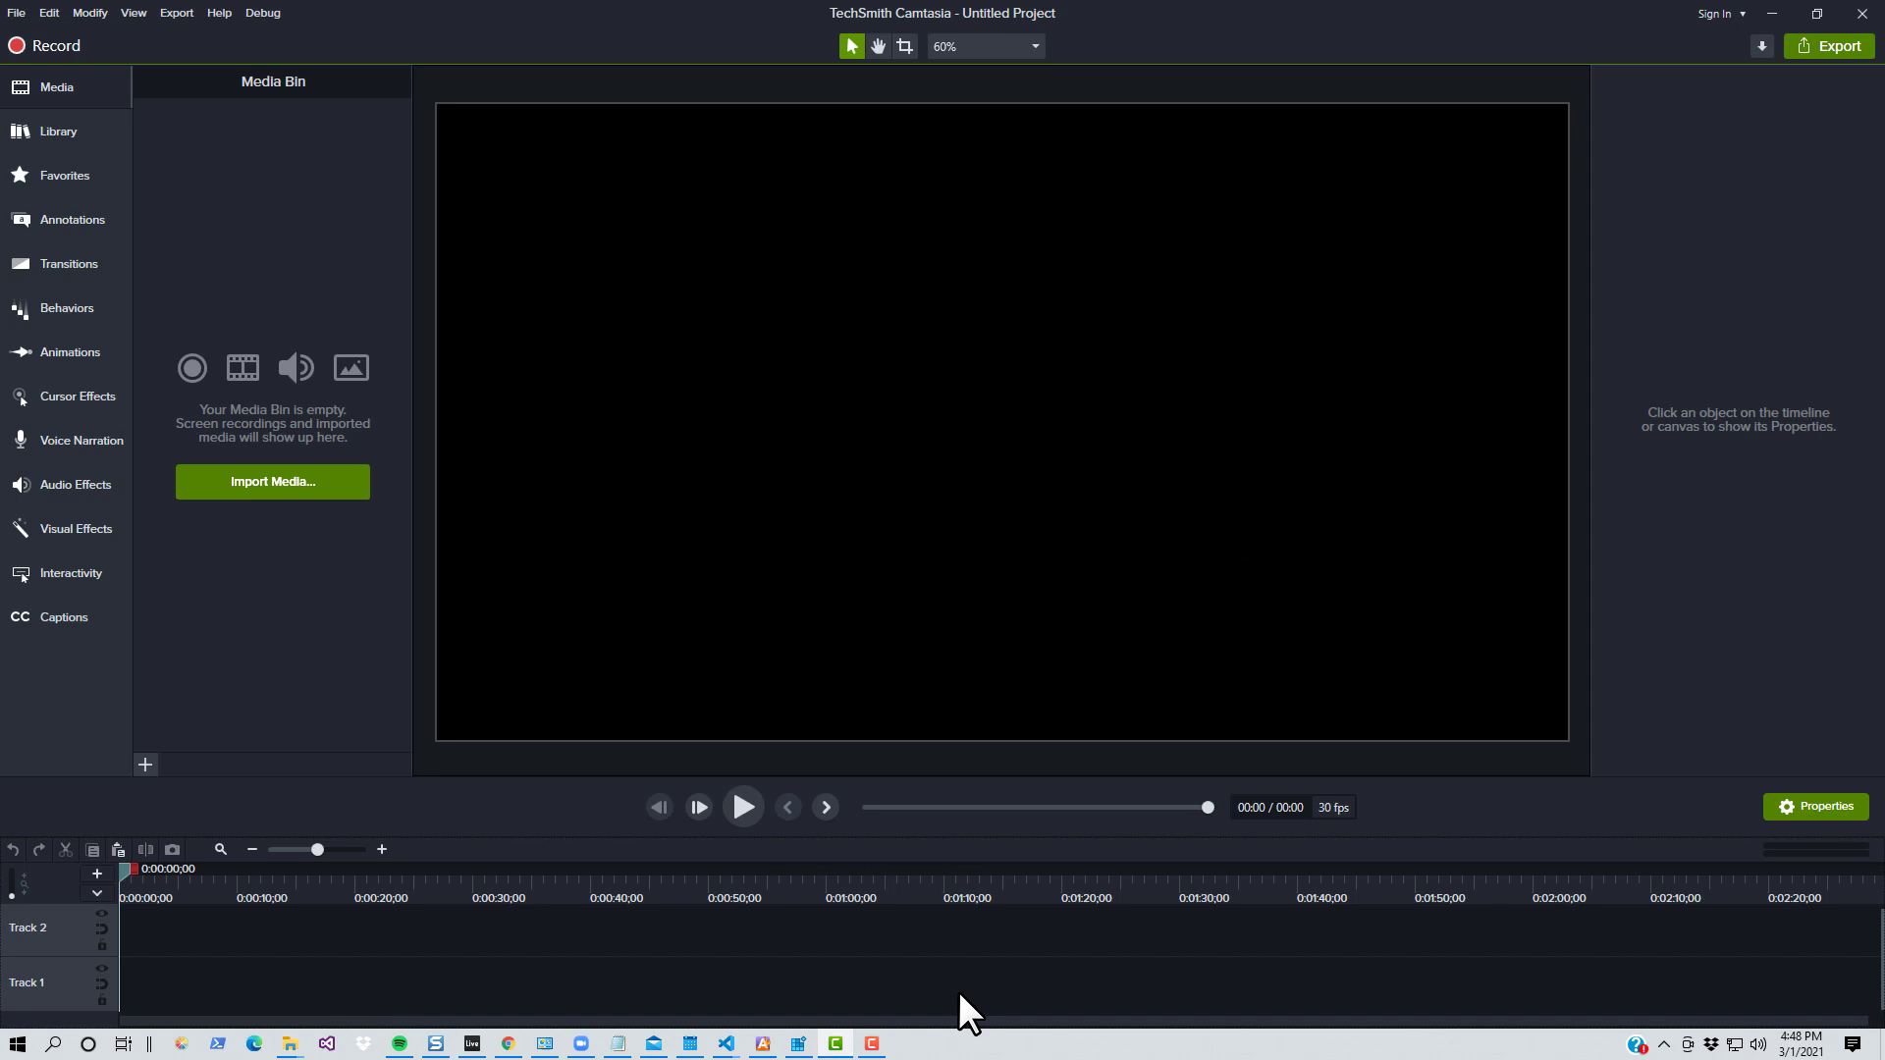
mouse_move(905, 950)
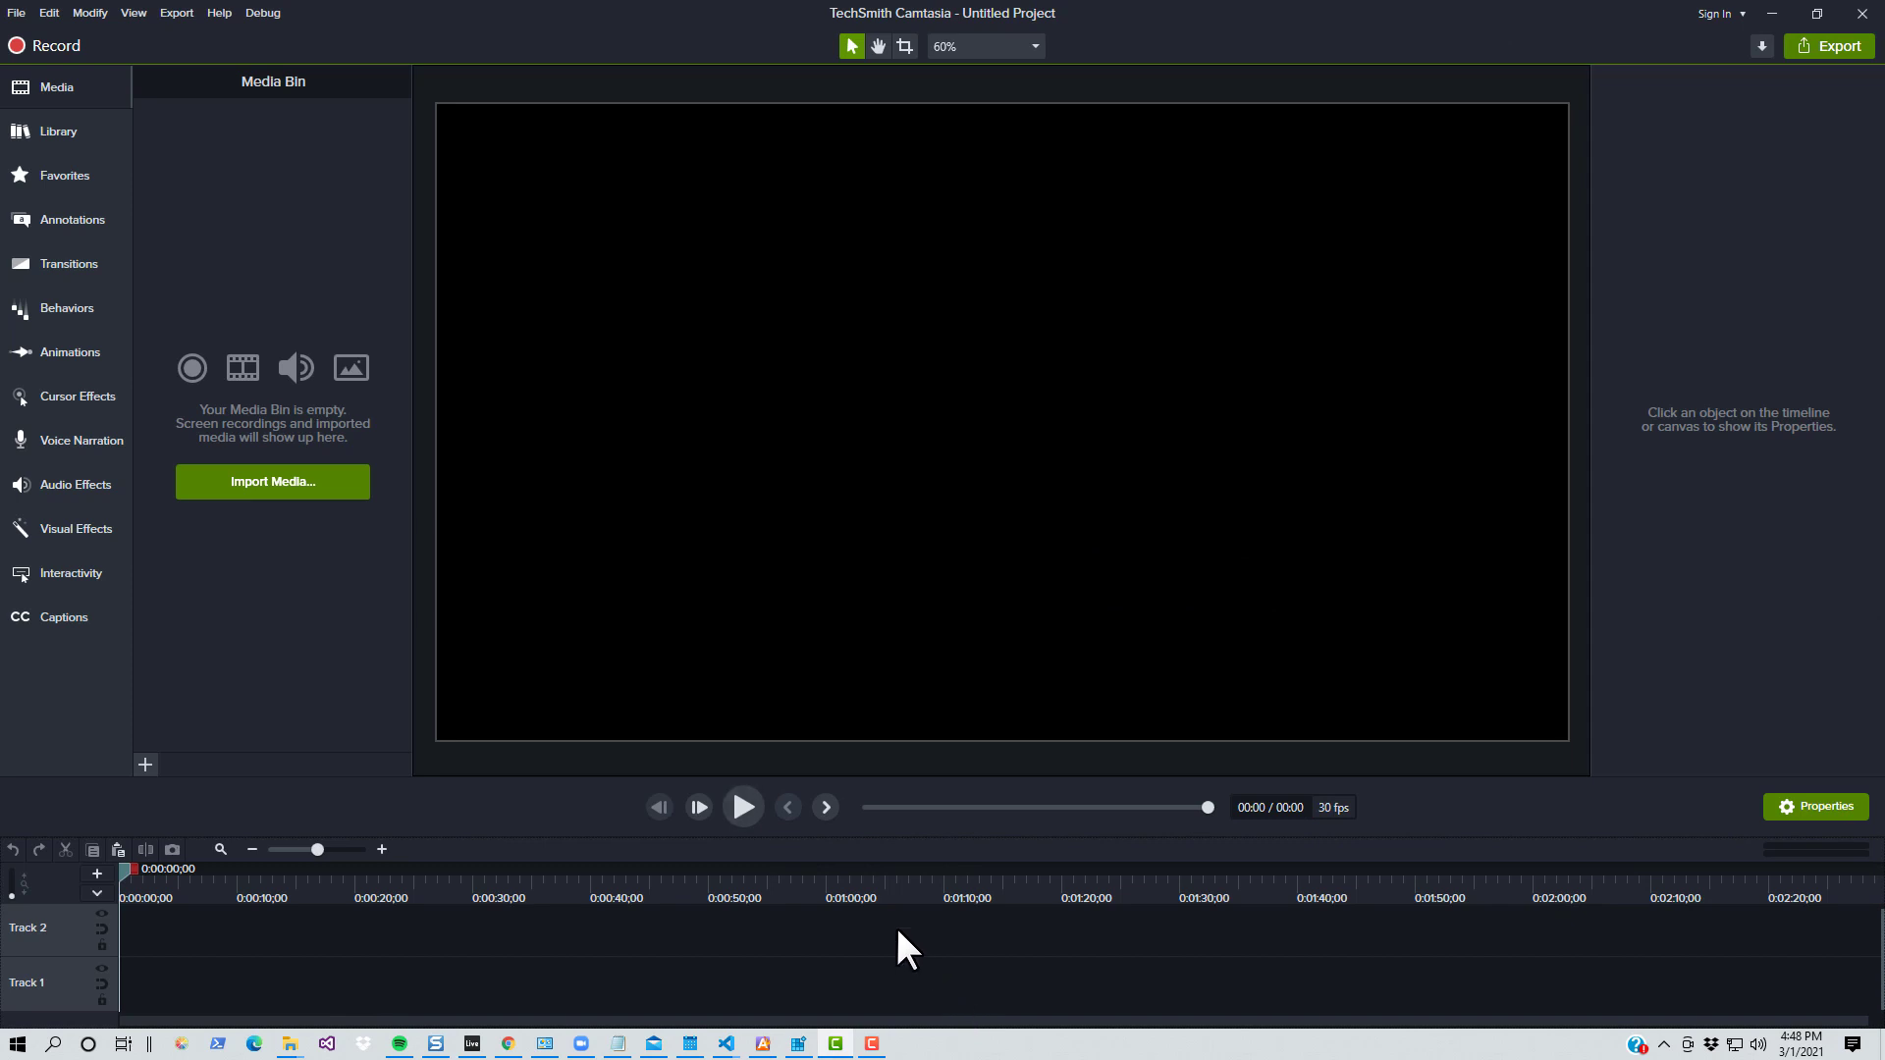
mouse_move(18, 13)
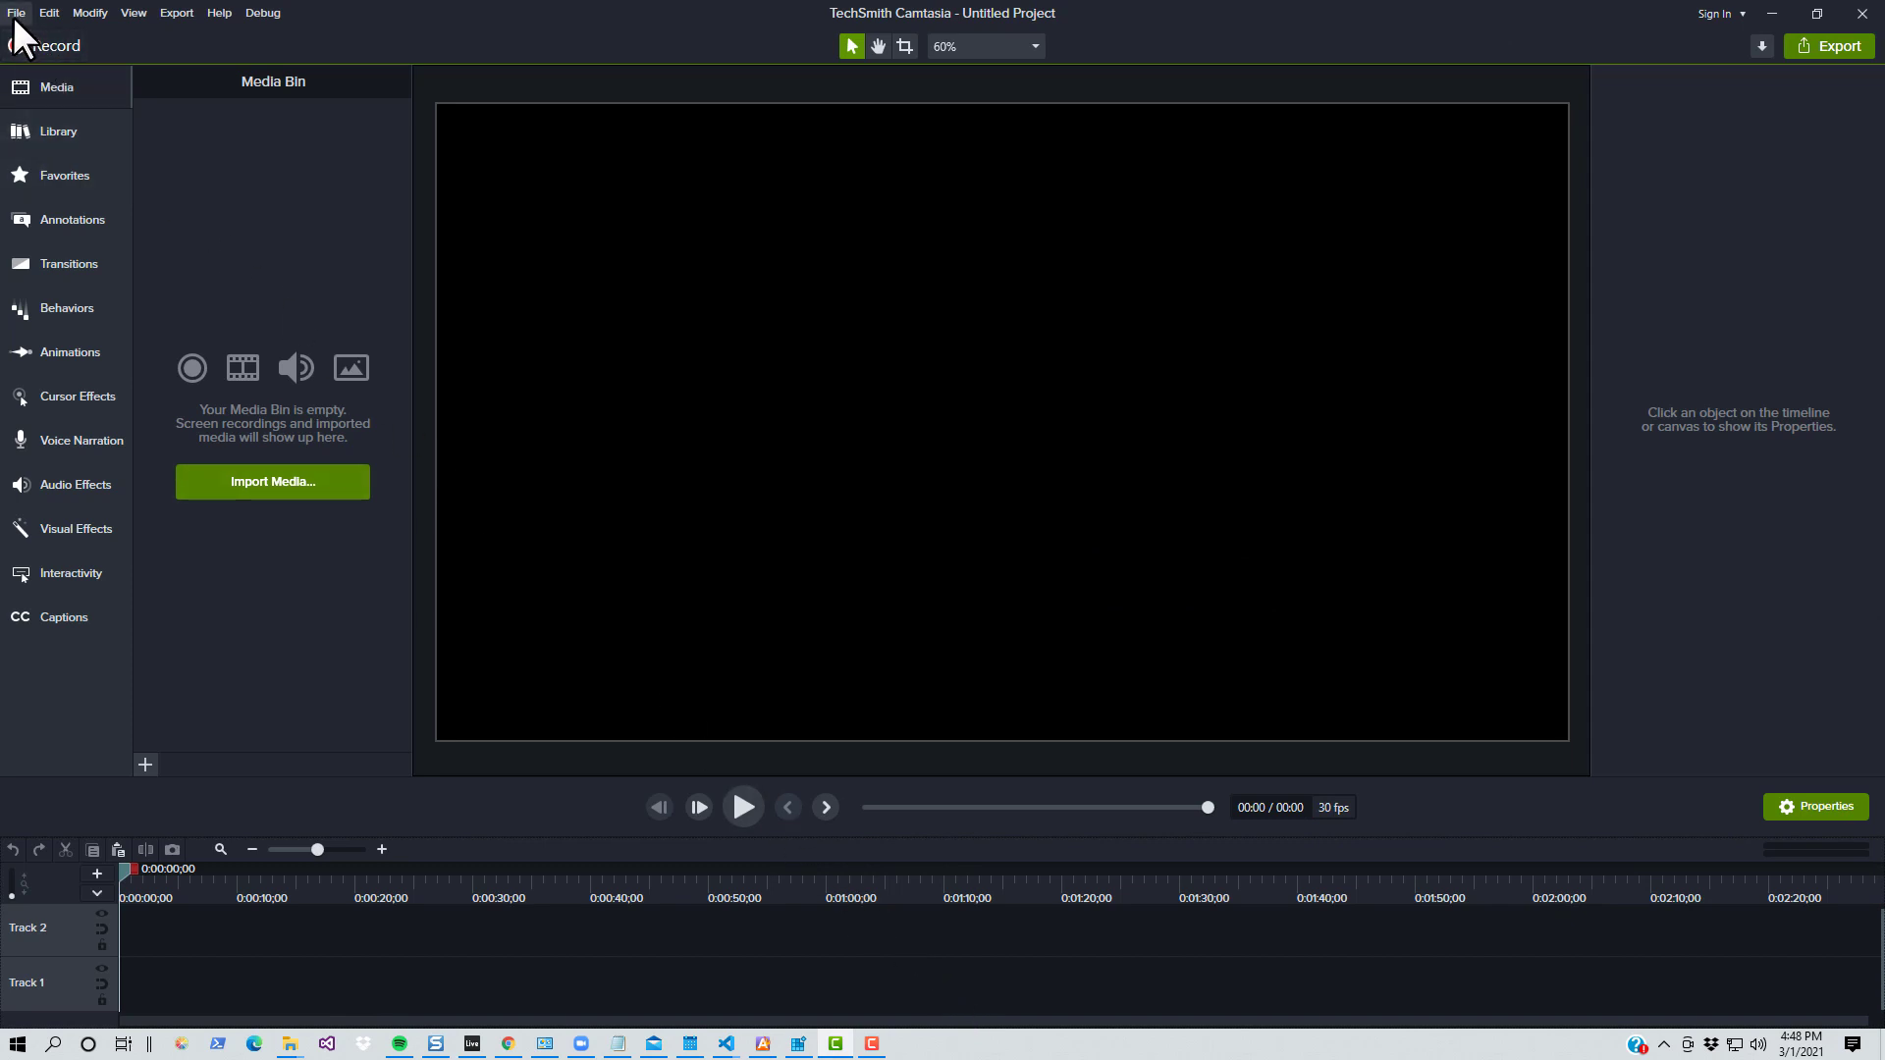
Bring up the File menu's project commands for the empty untitled project
click(18, 12)
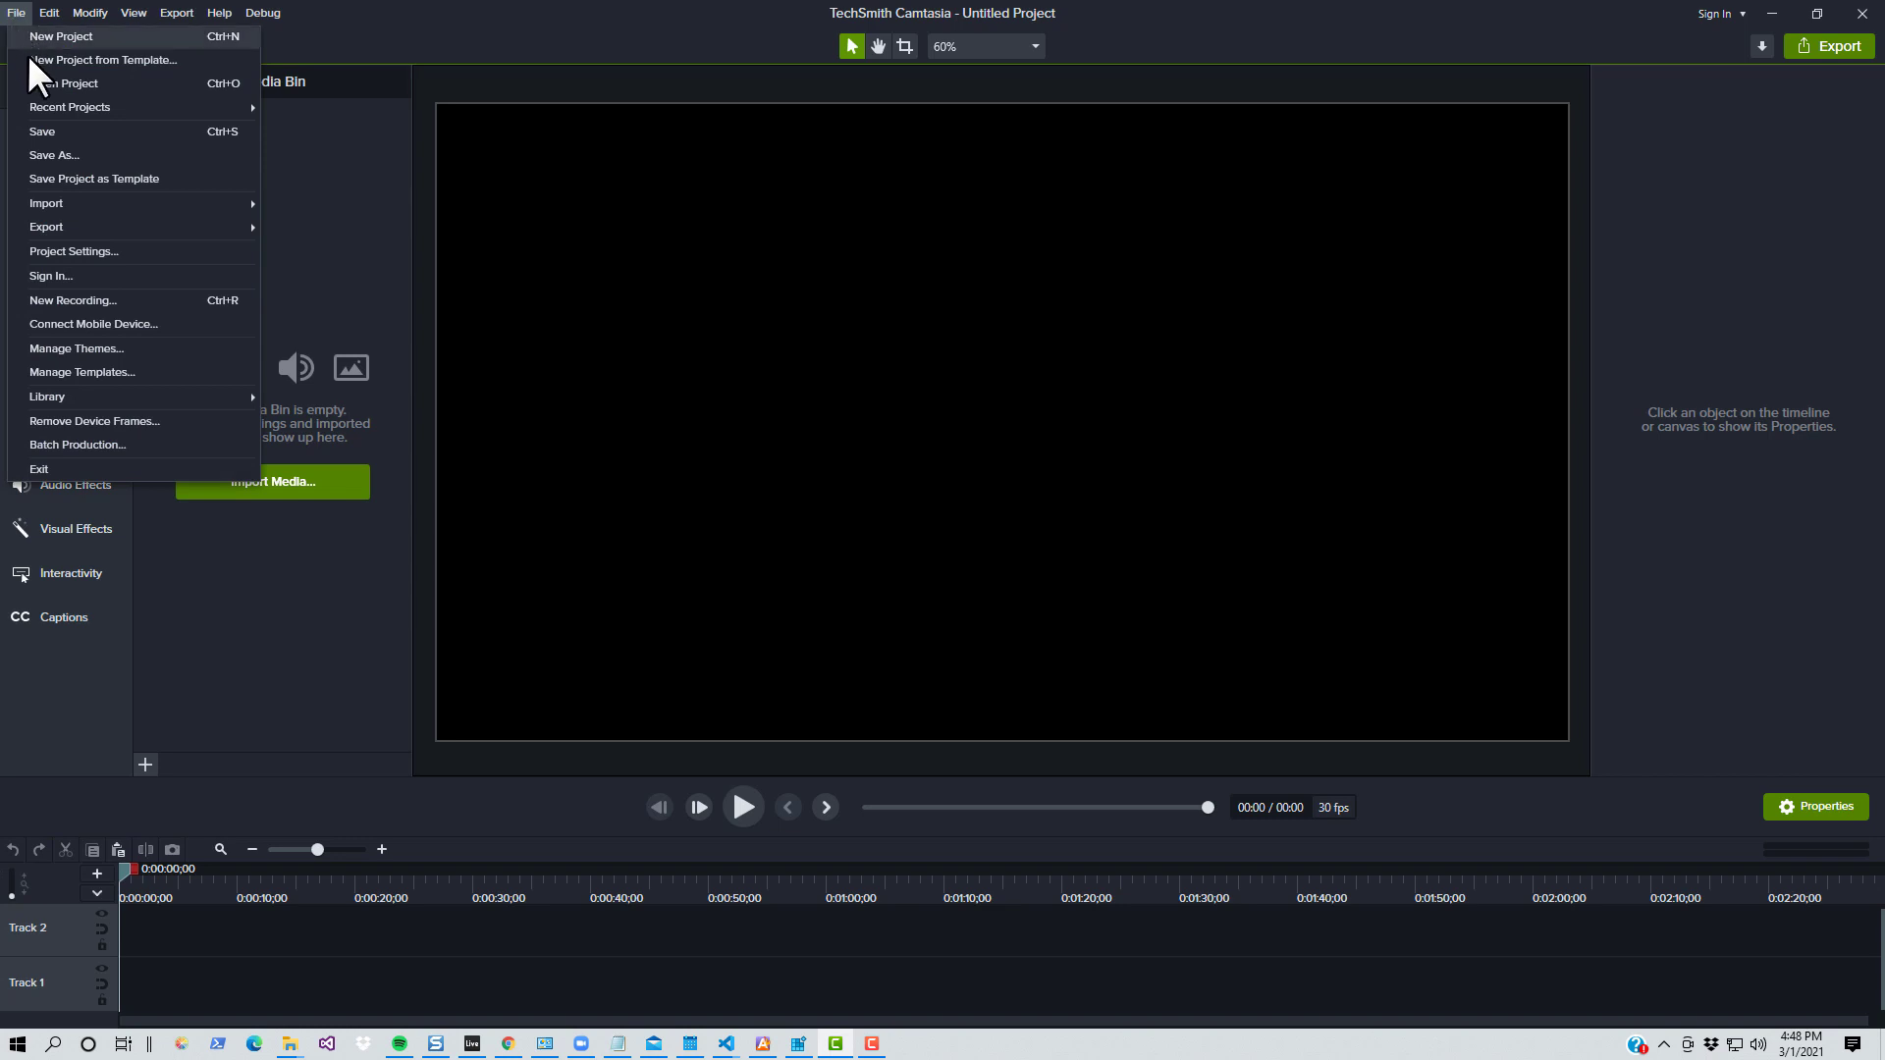
mouse_move(63, 83)
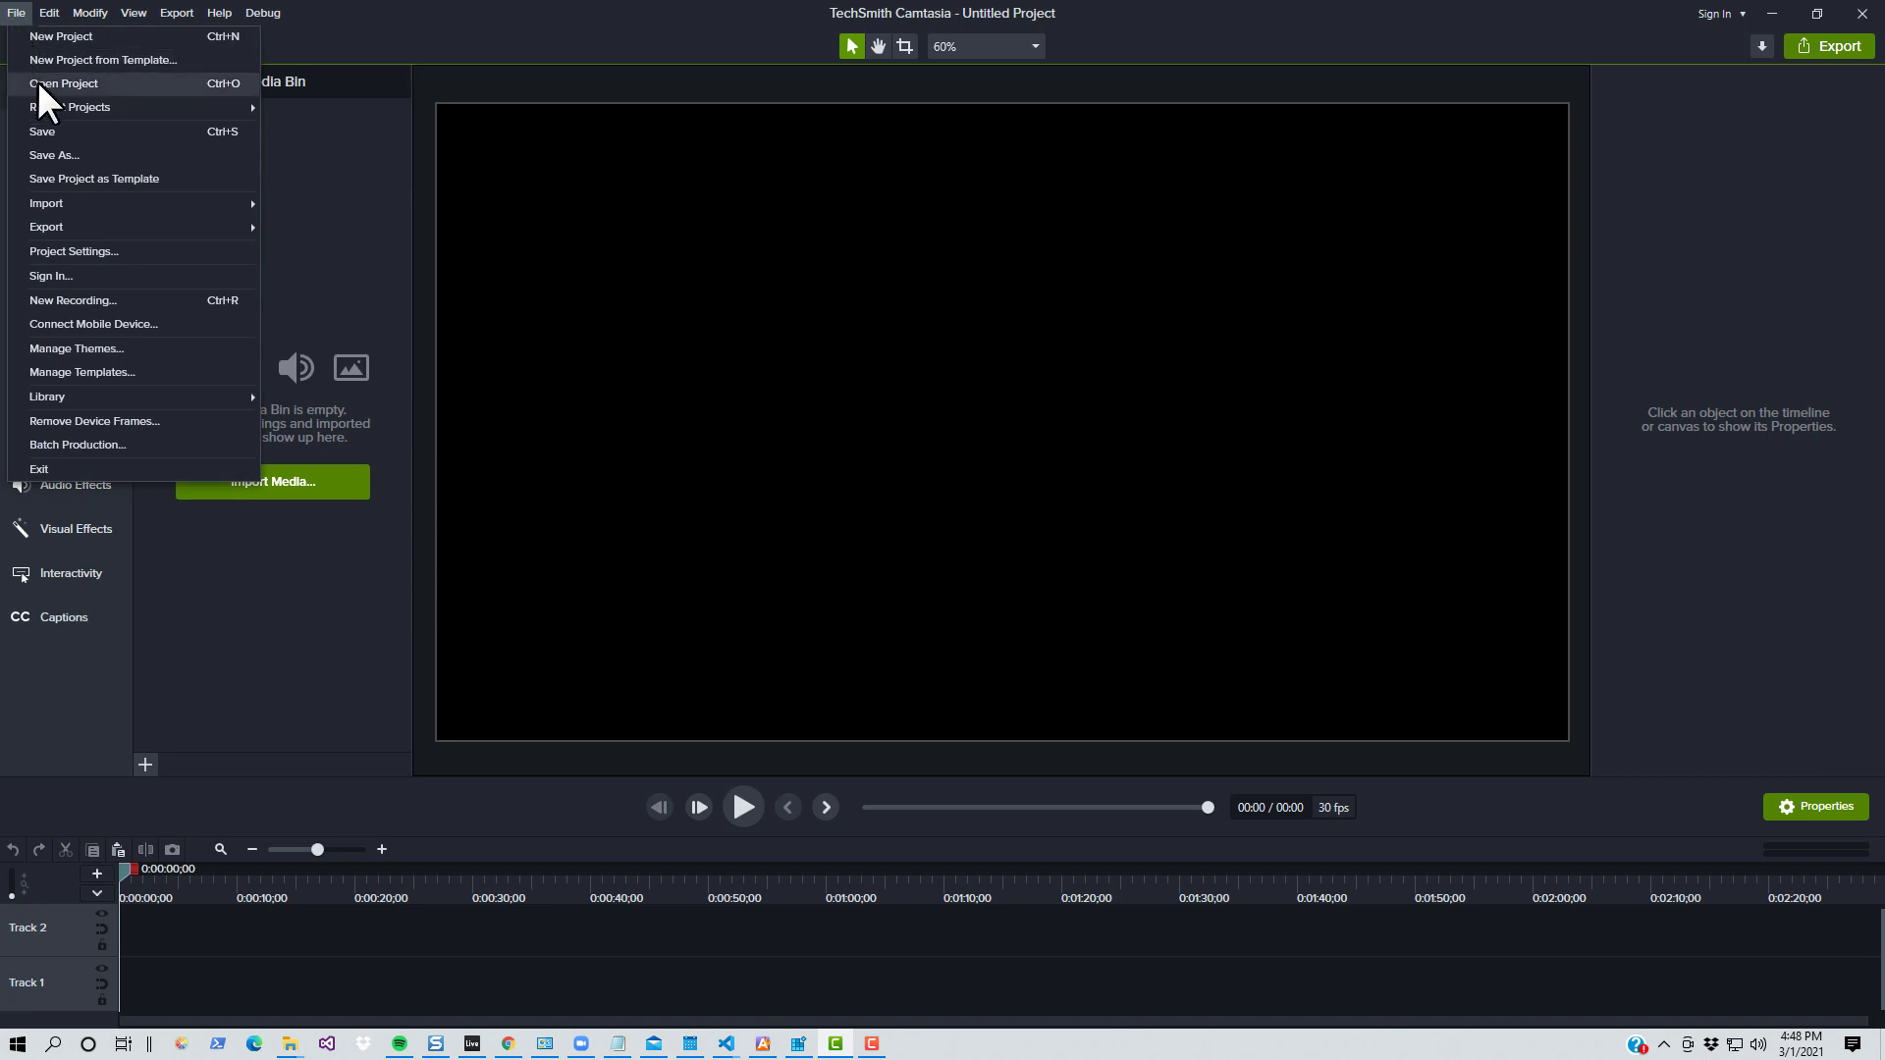
Start opening an existing project, showing the Open dialog listing a missing-media project
click(63, 82)
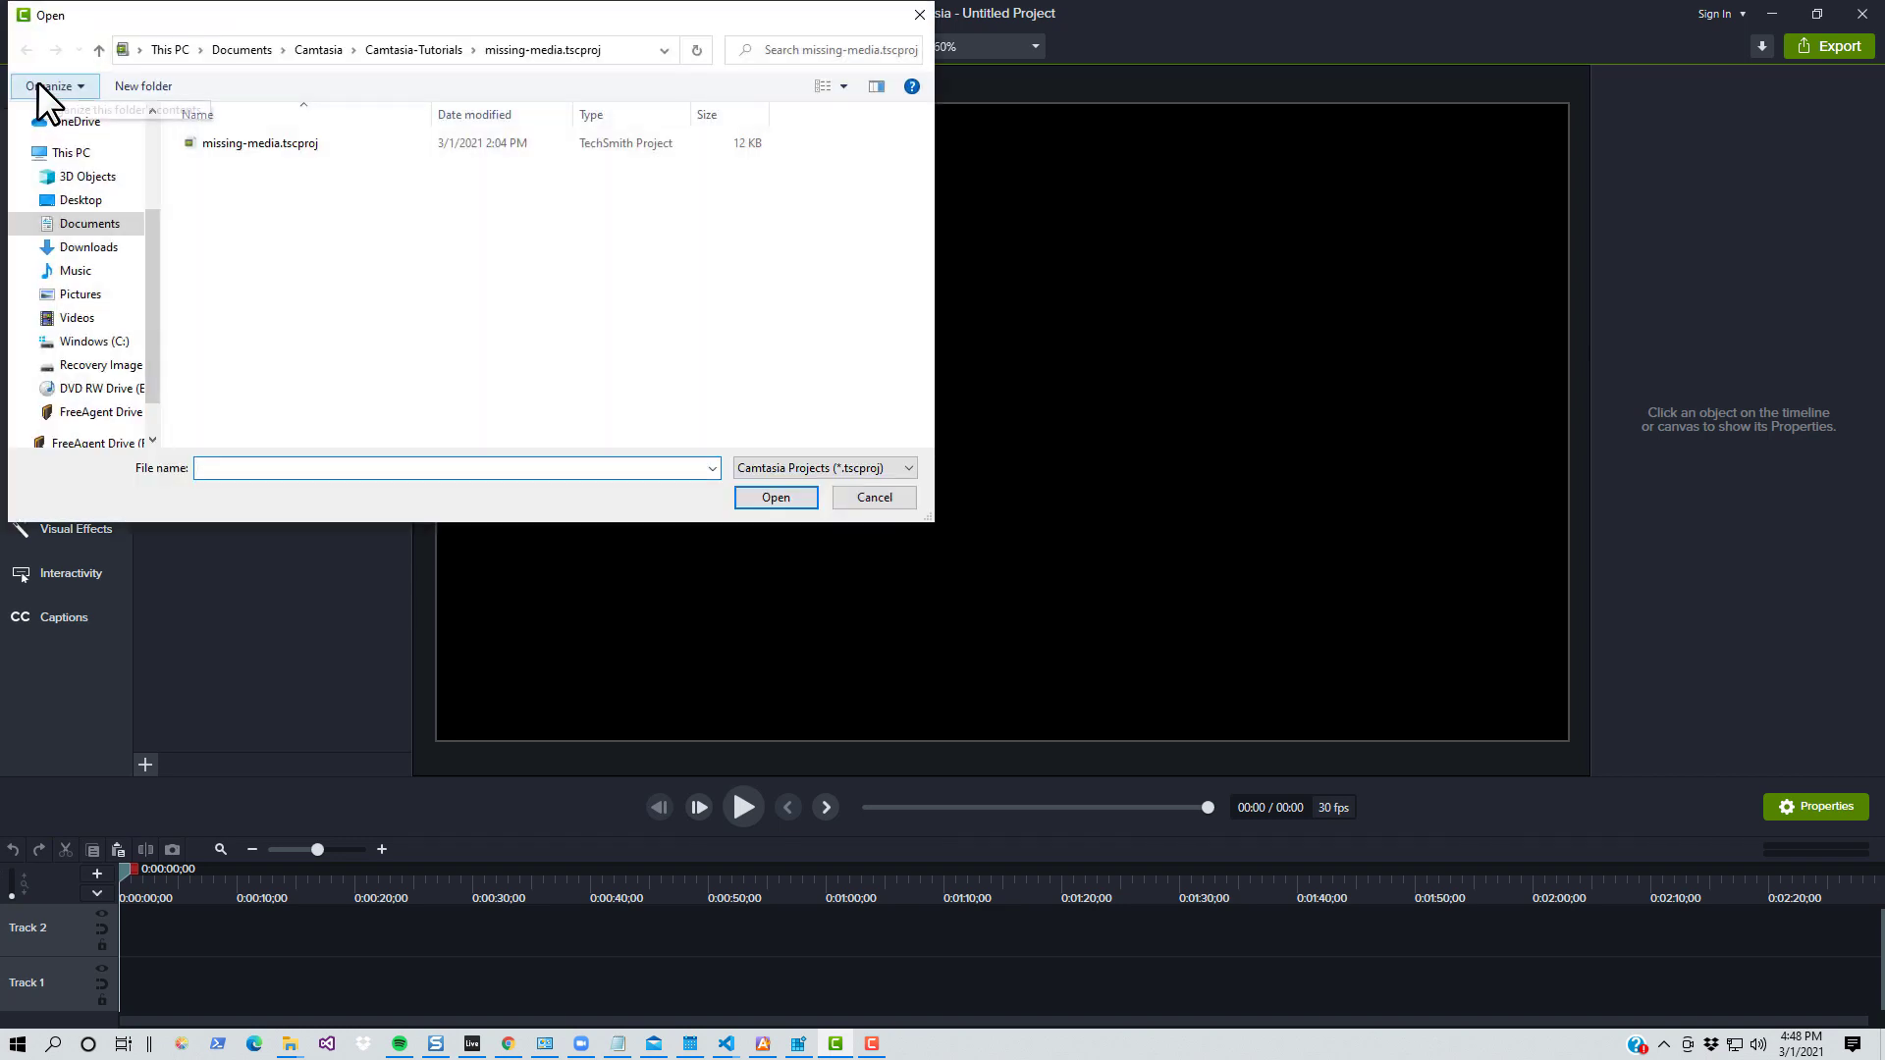
mouse_move(51, 84)
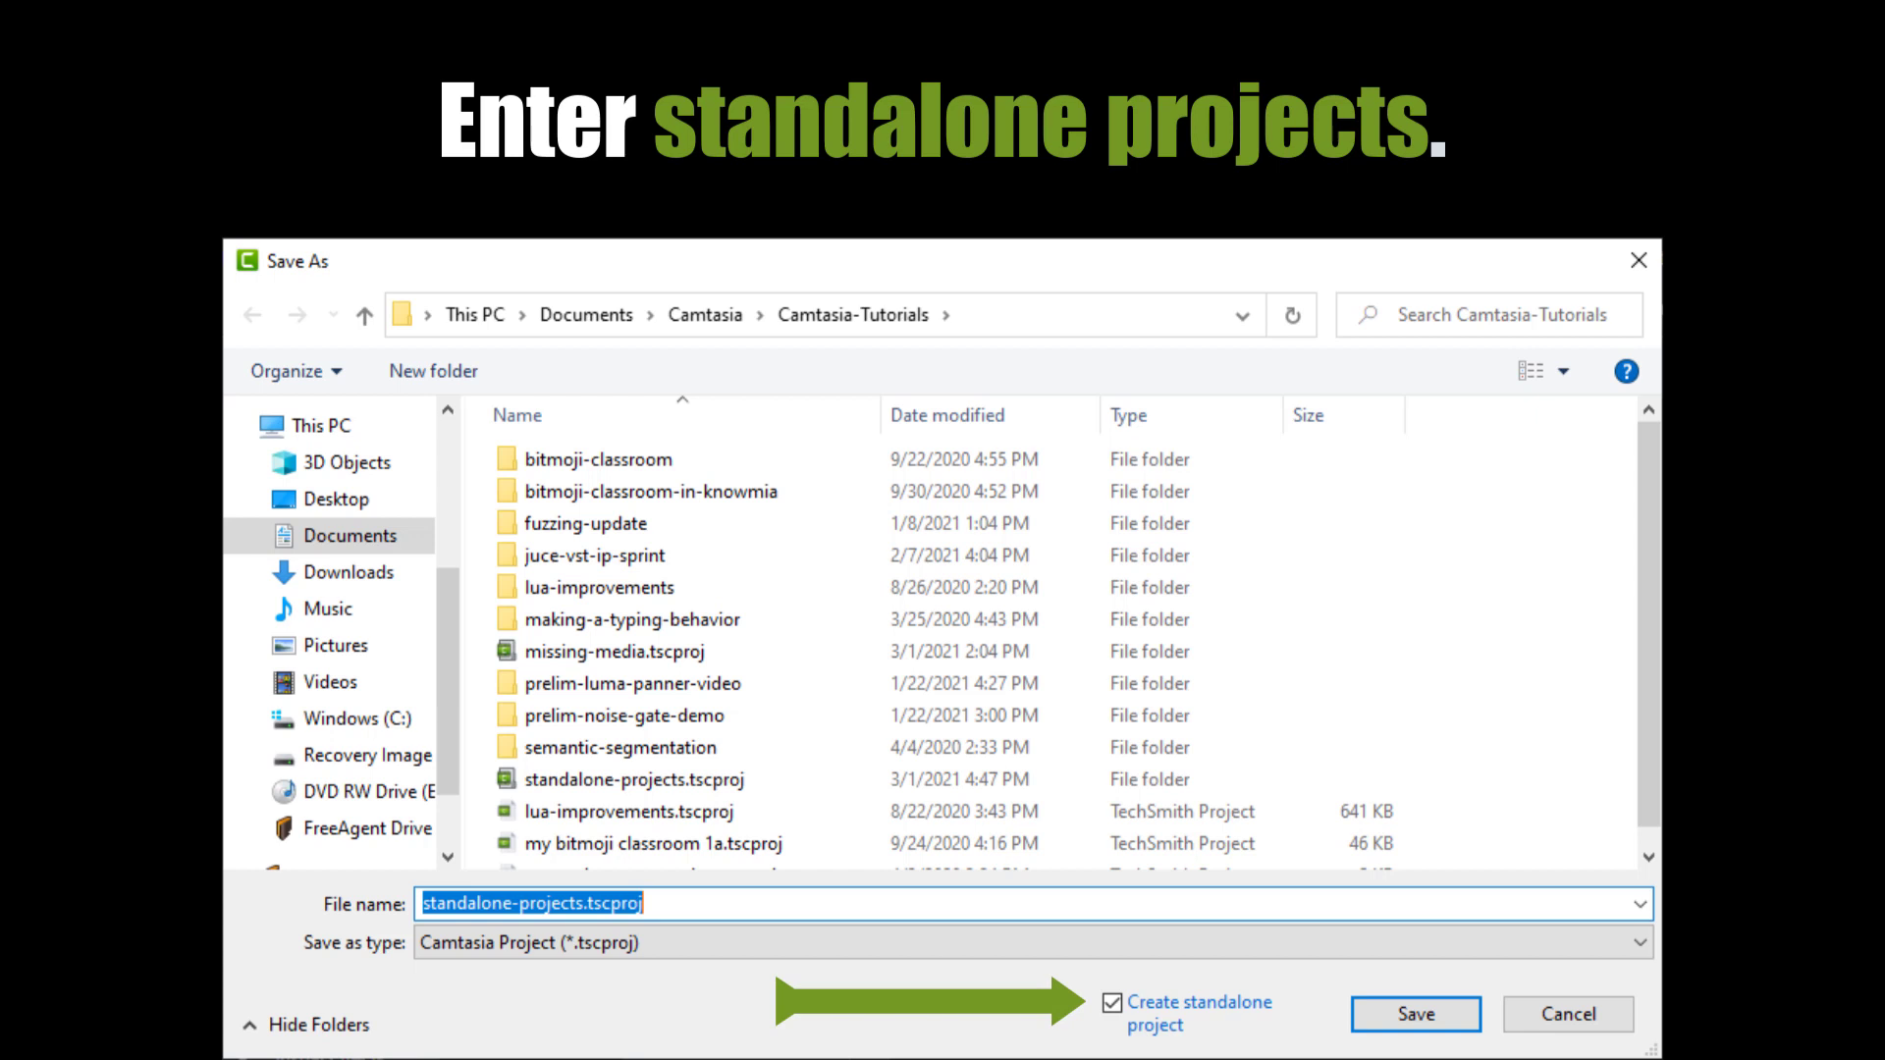
Save standalone-projects.tscproj to Camtasia-Tutorials with Create standalone project enabled
click(1414, 1013)
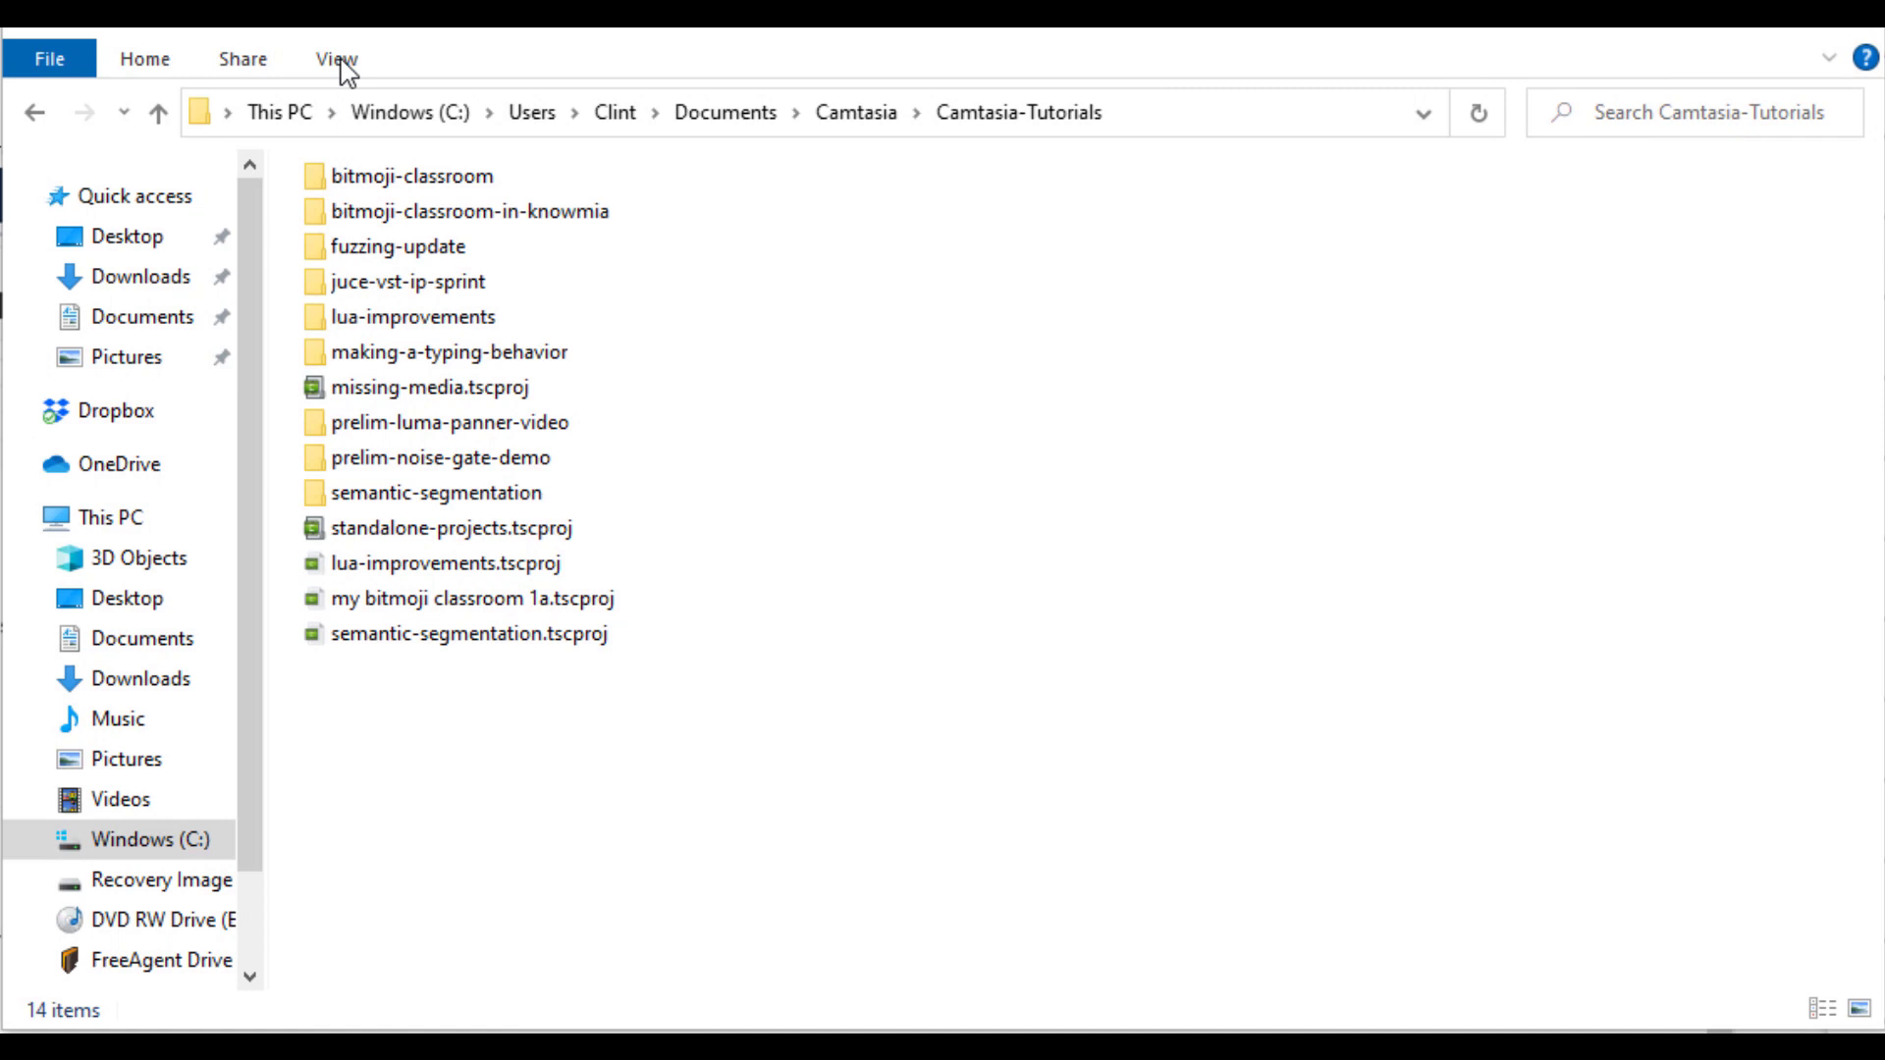
Enter the Camtasia-Tutorials folder and adjust its view options to reveal standalone-projects.tscproj contents
click(451, 526)
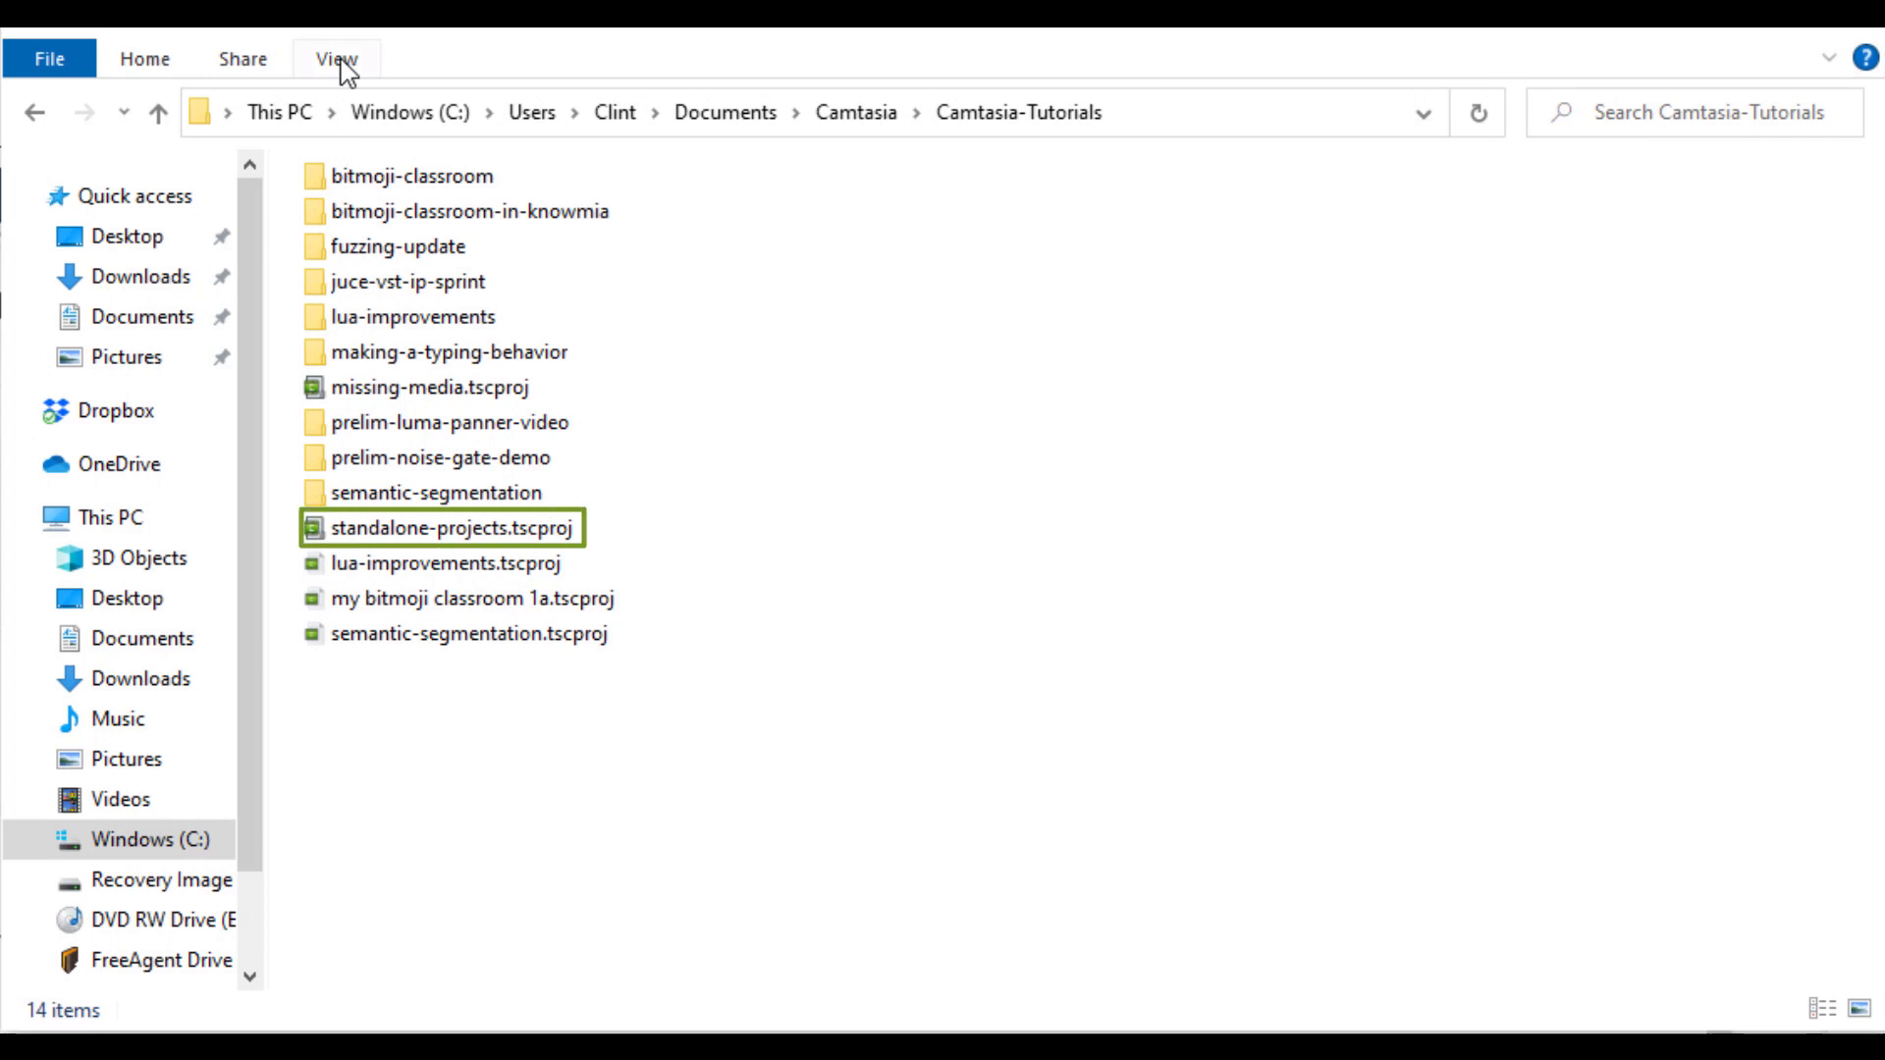
click(335, 57)
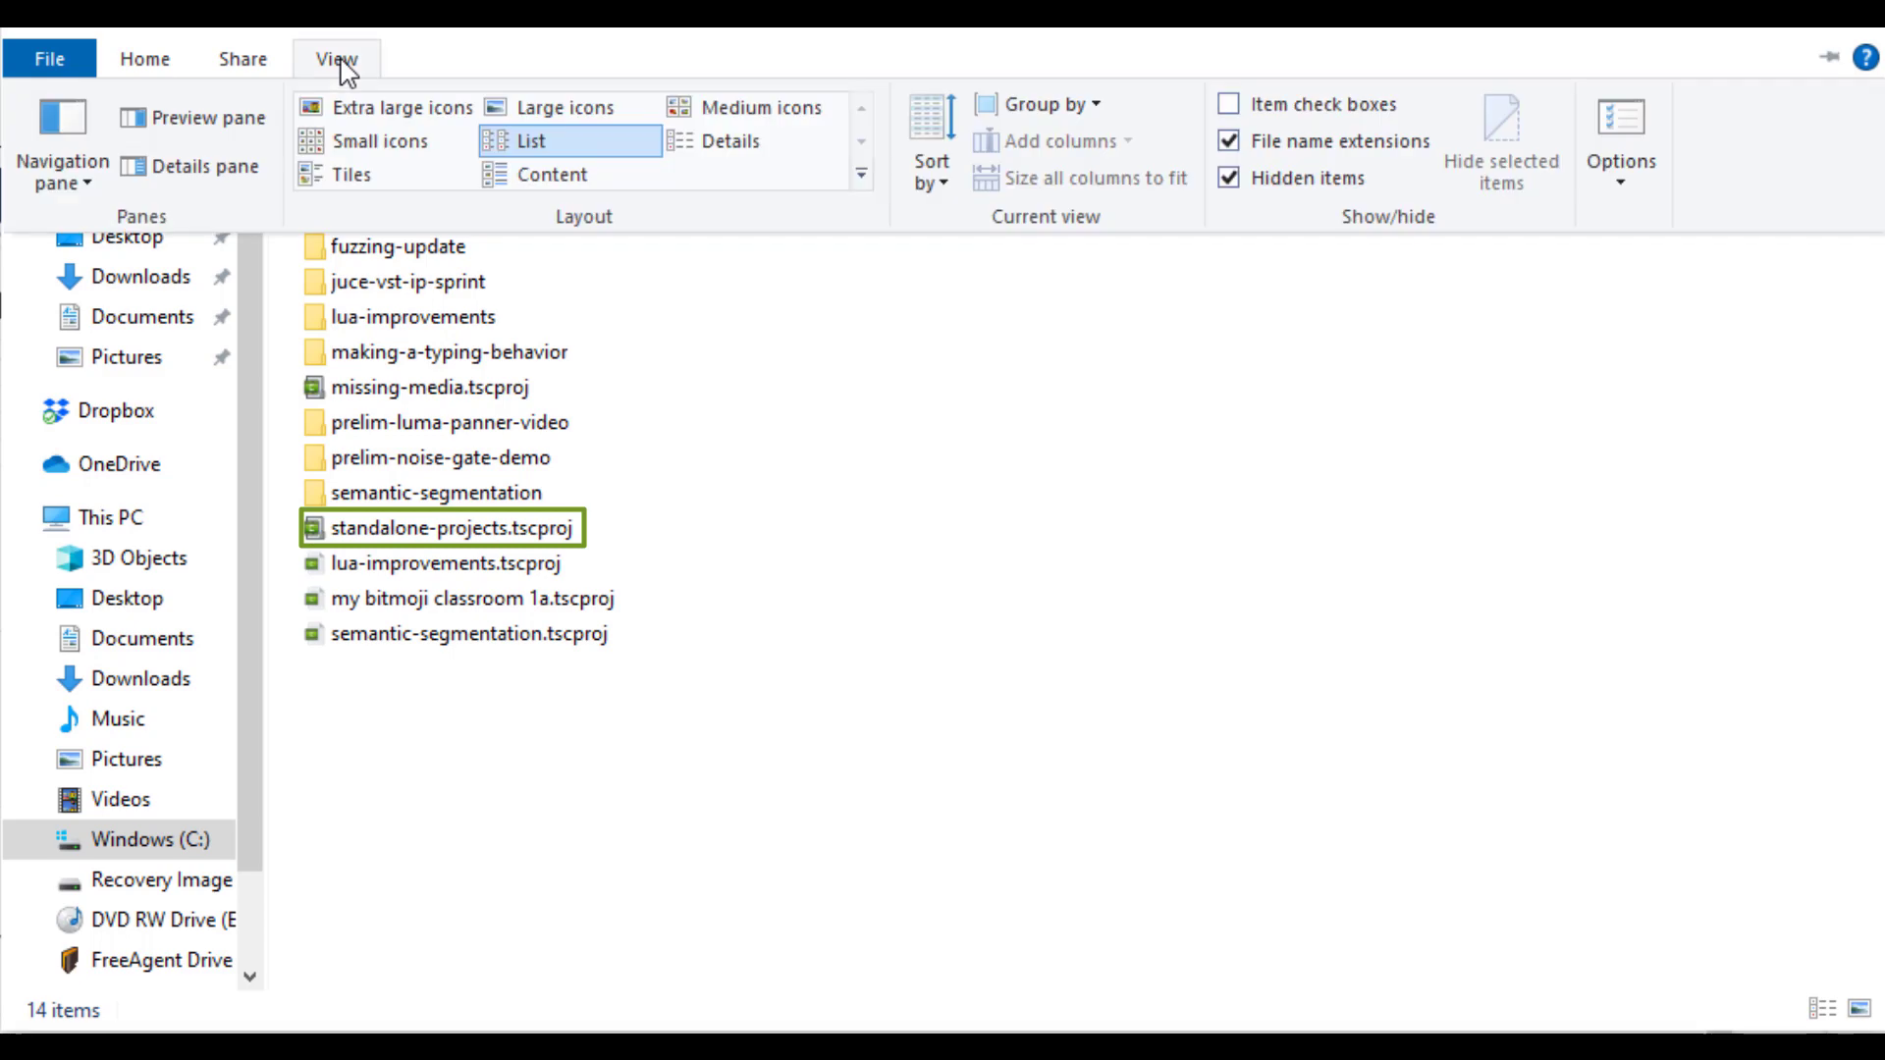
click(544, 108)
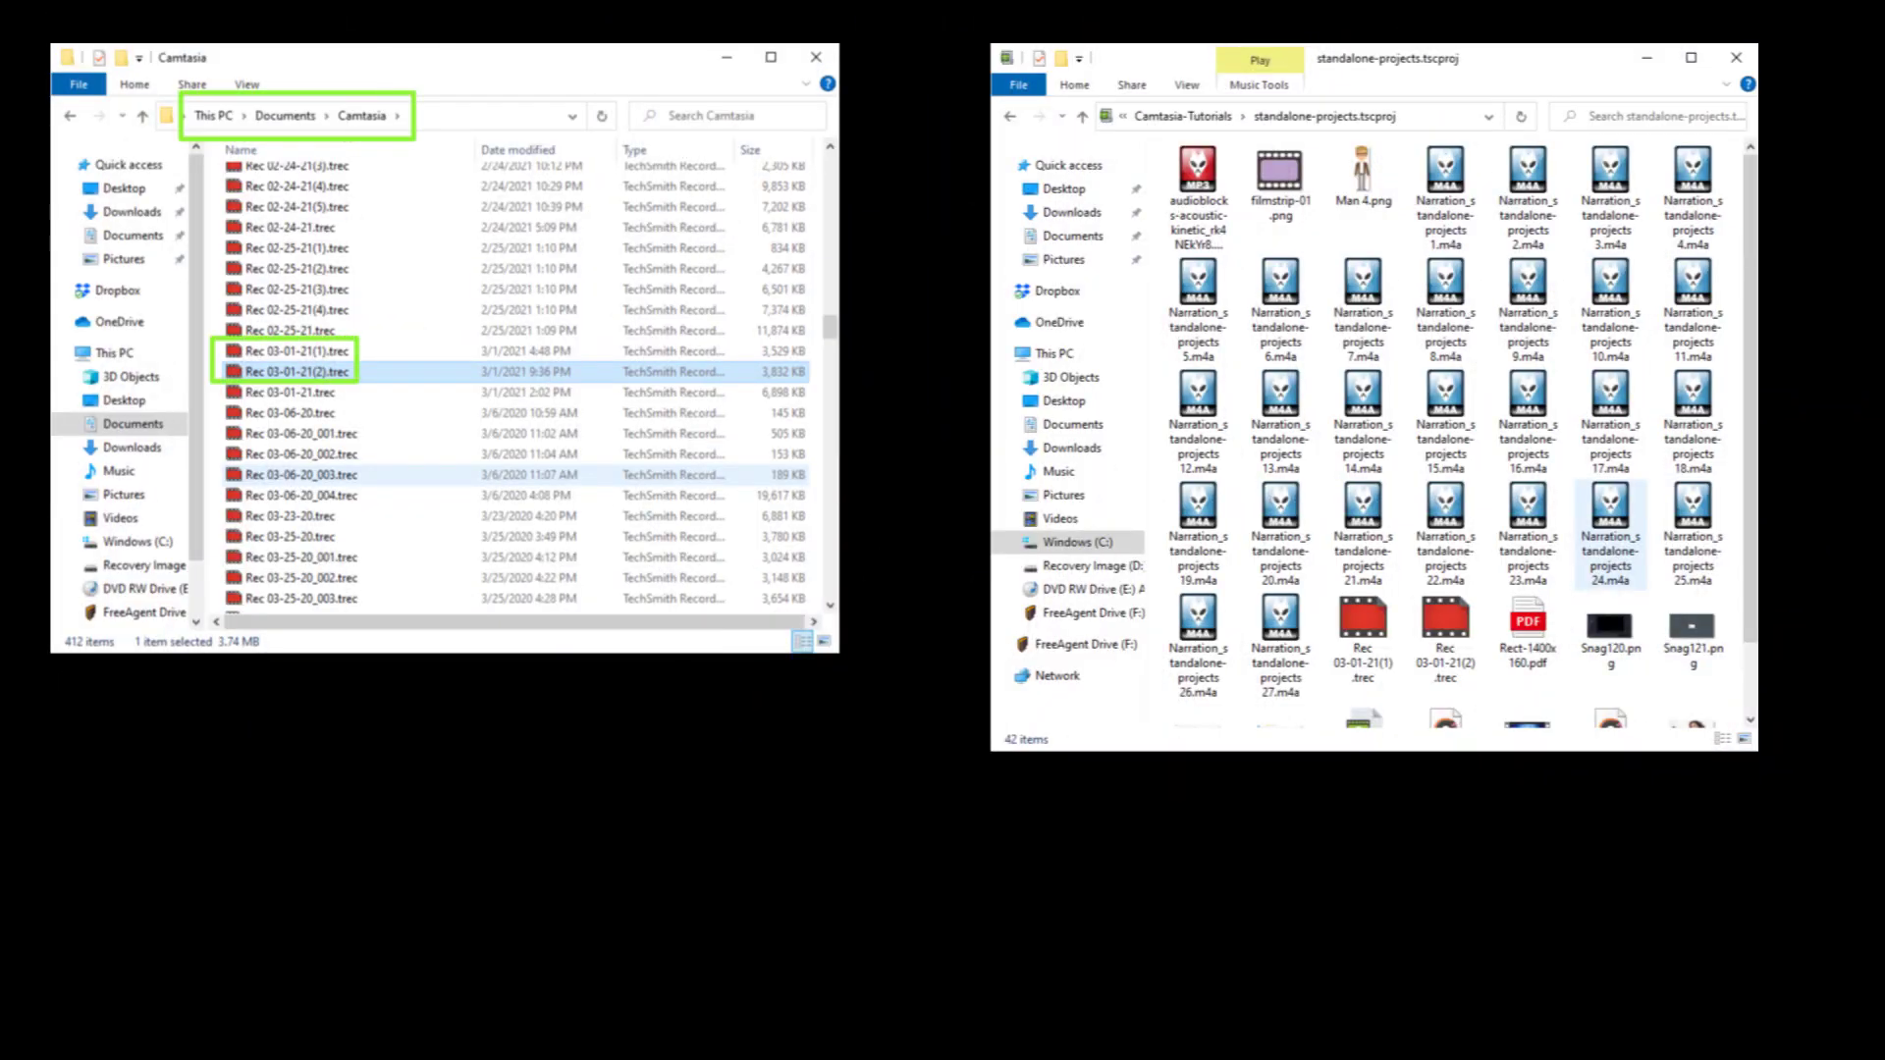
click(1363, 634)
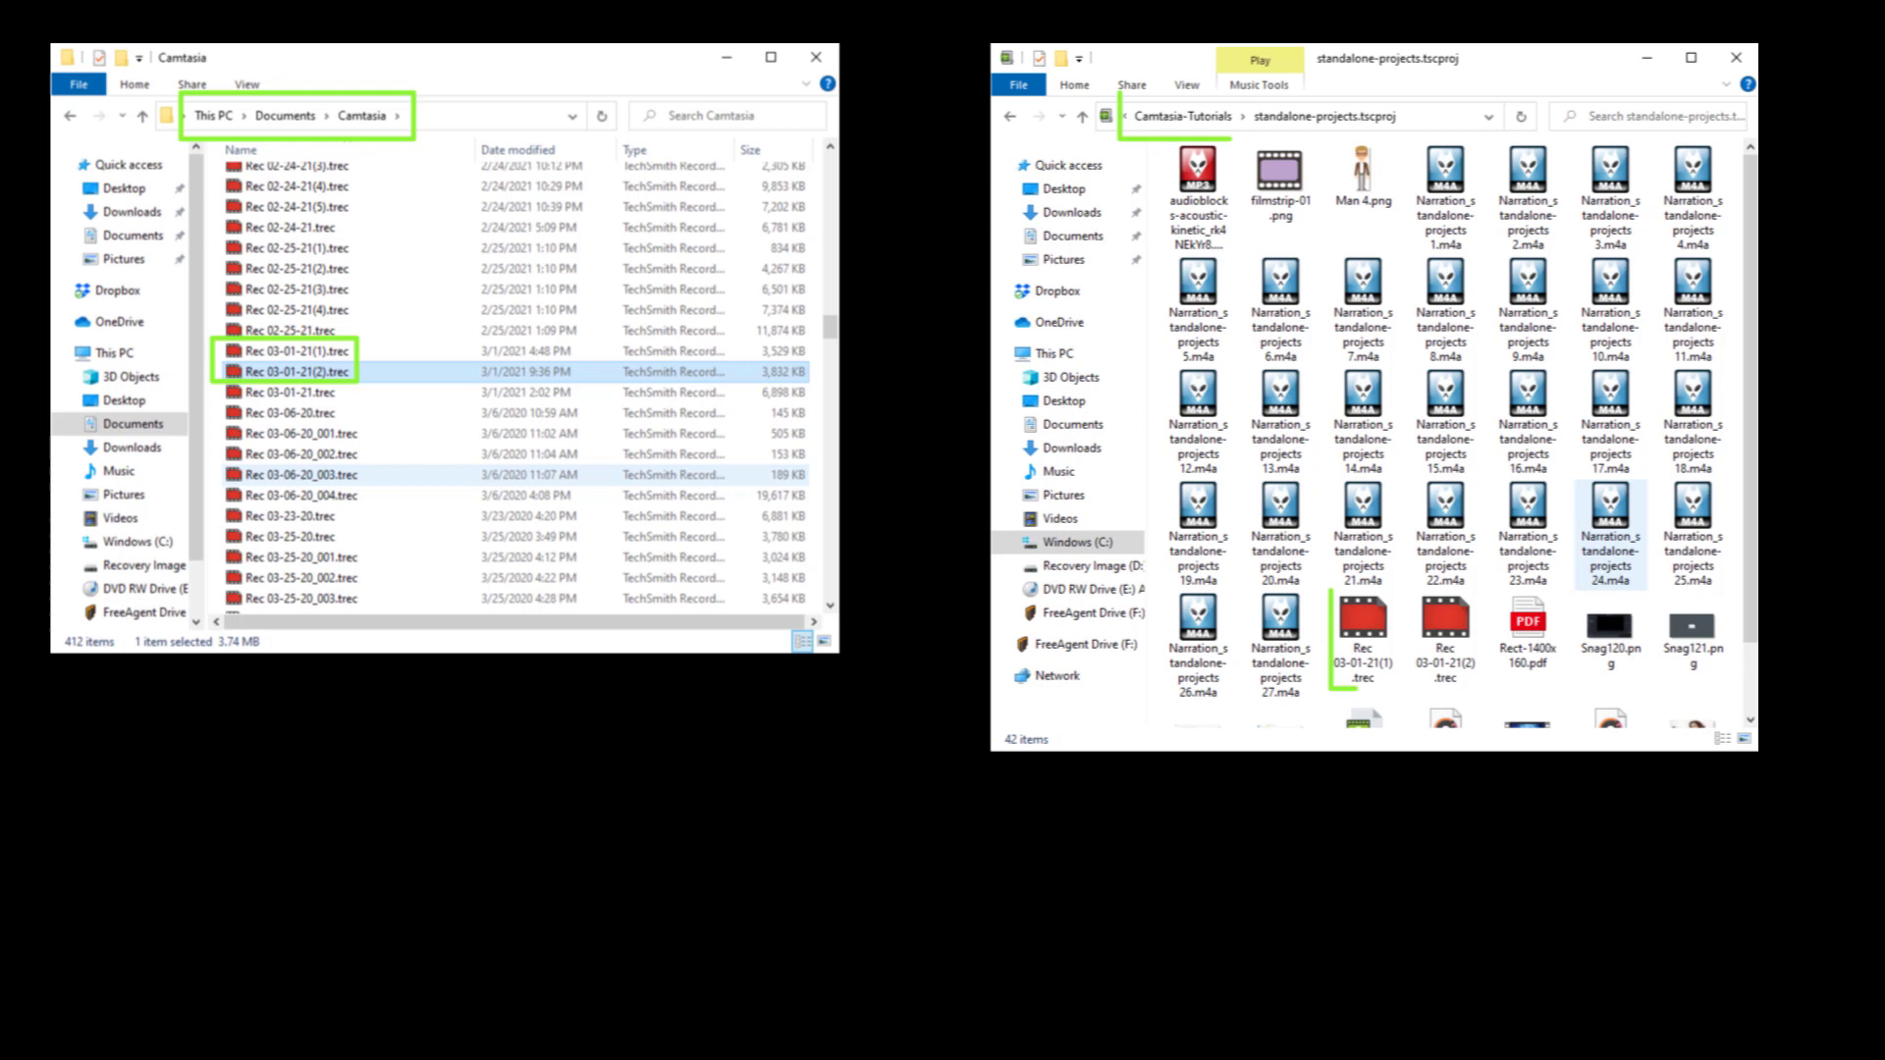
click(1445, 630)
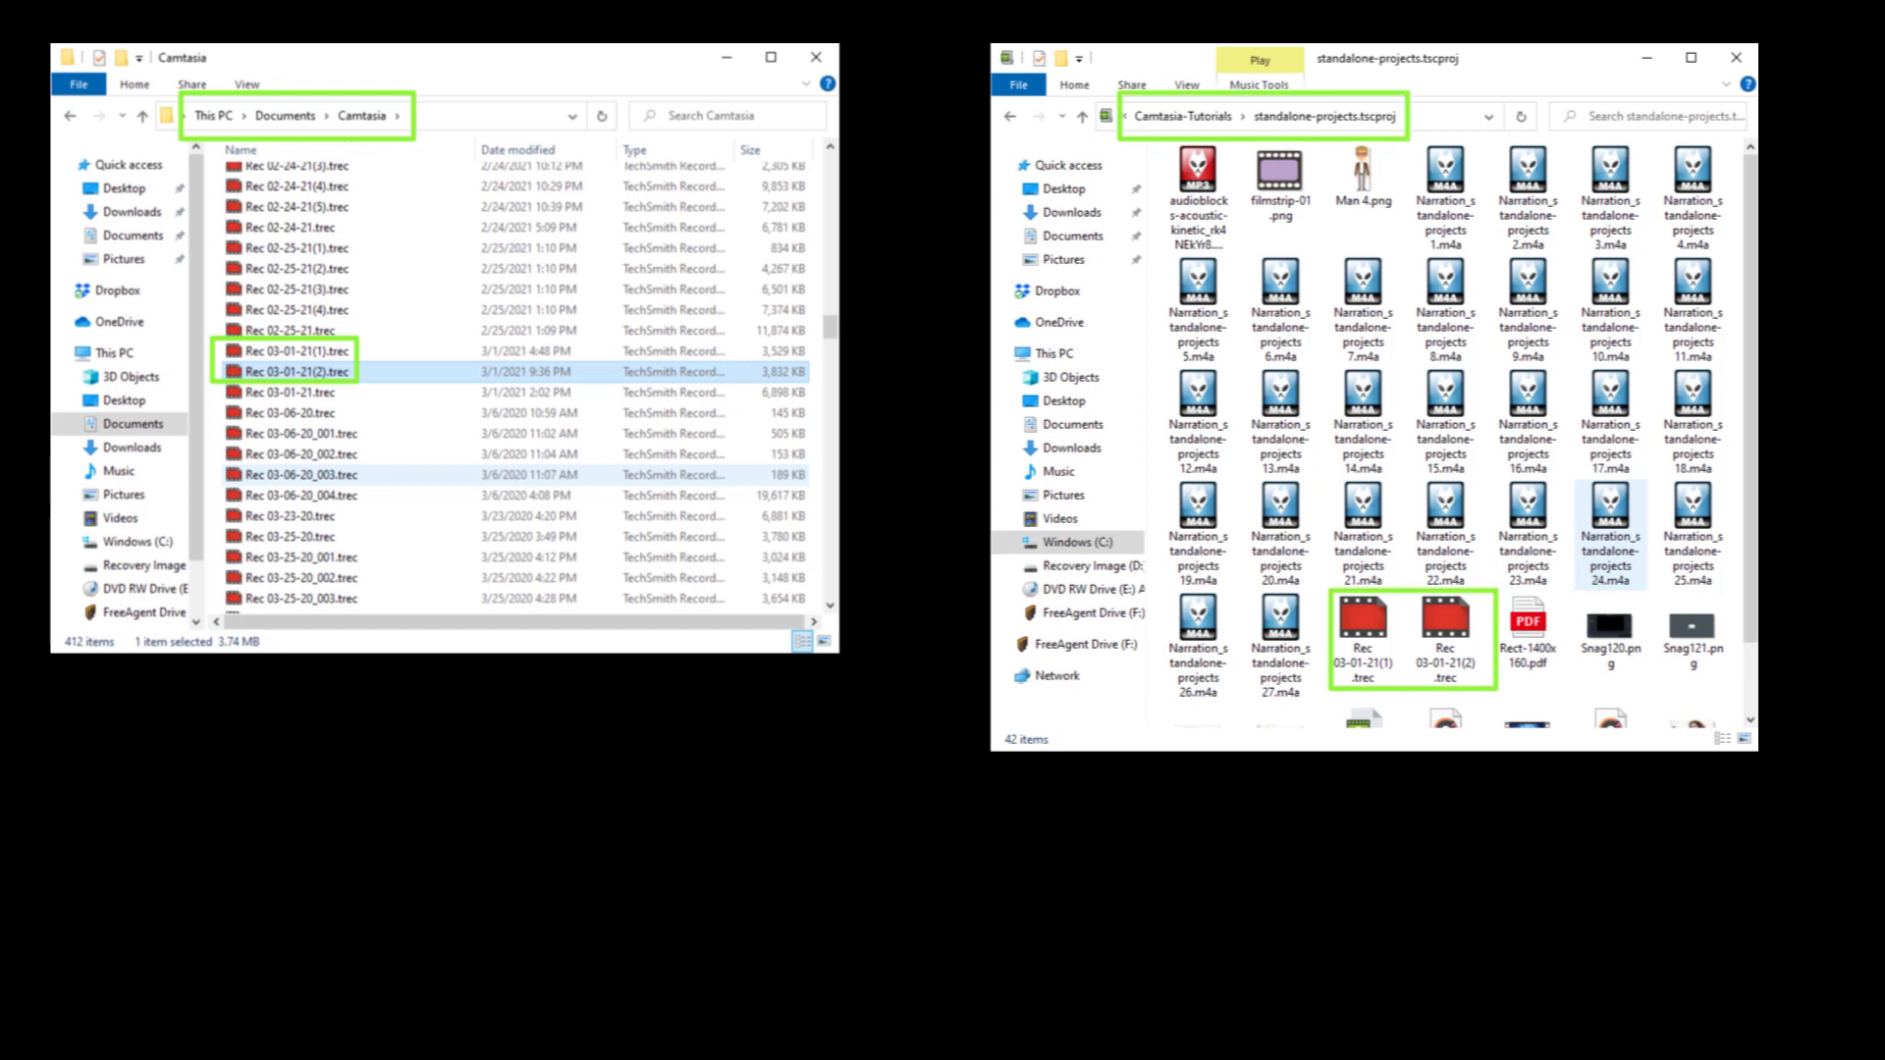
click(1645, 57)
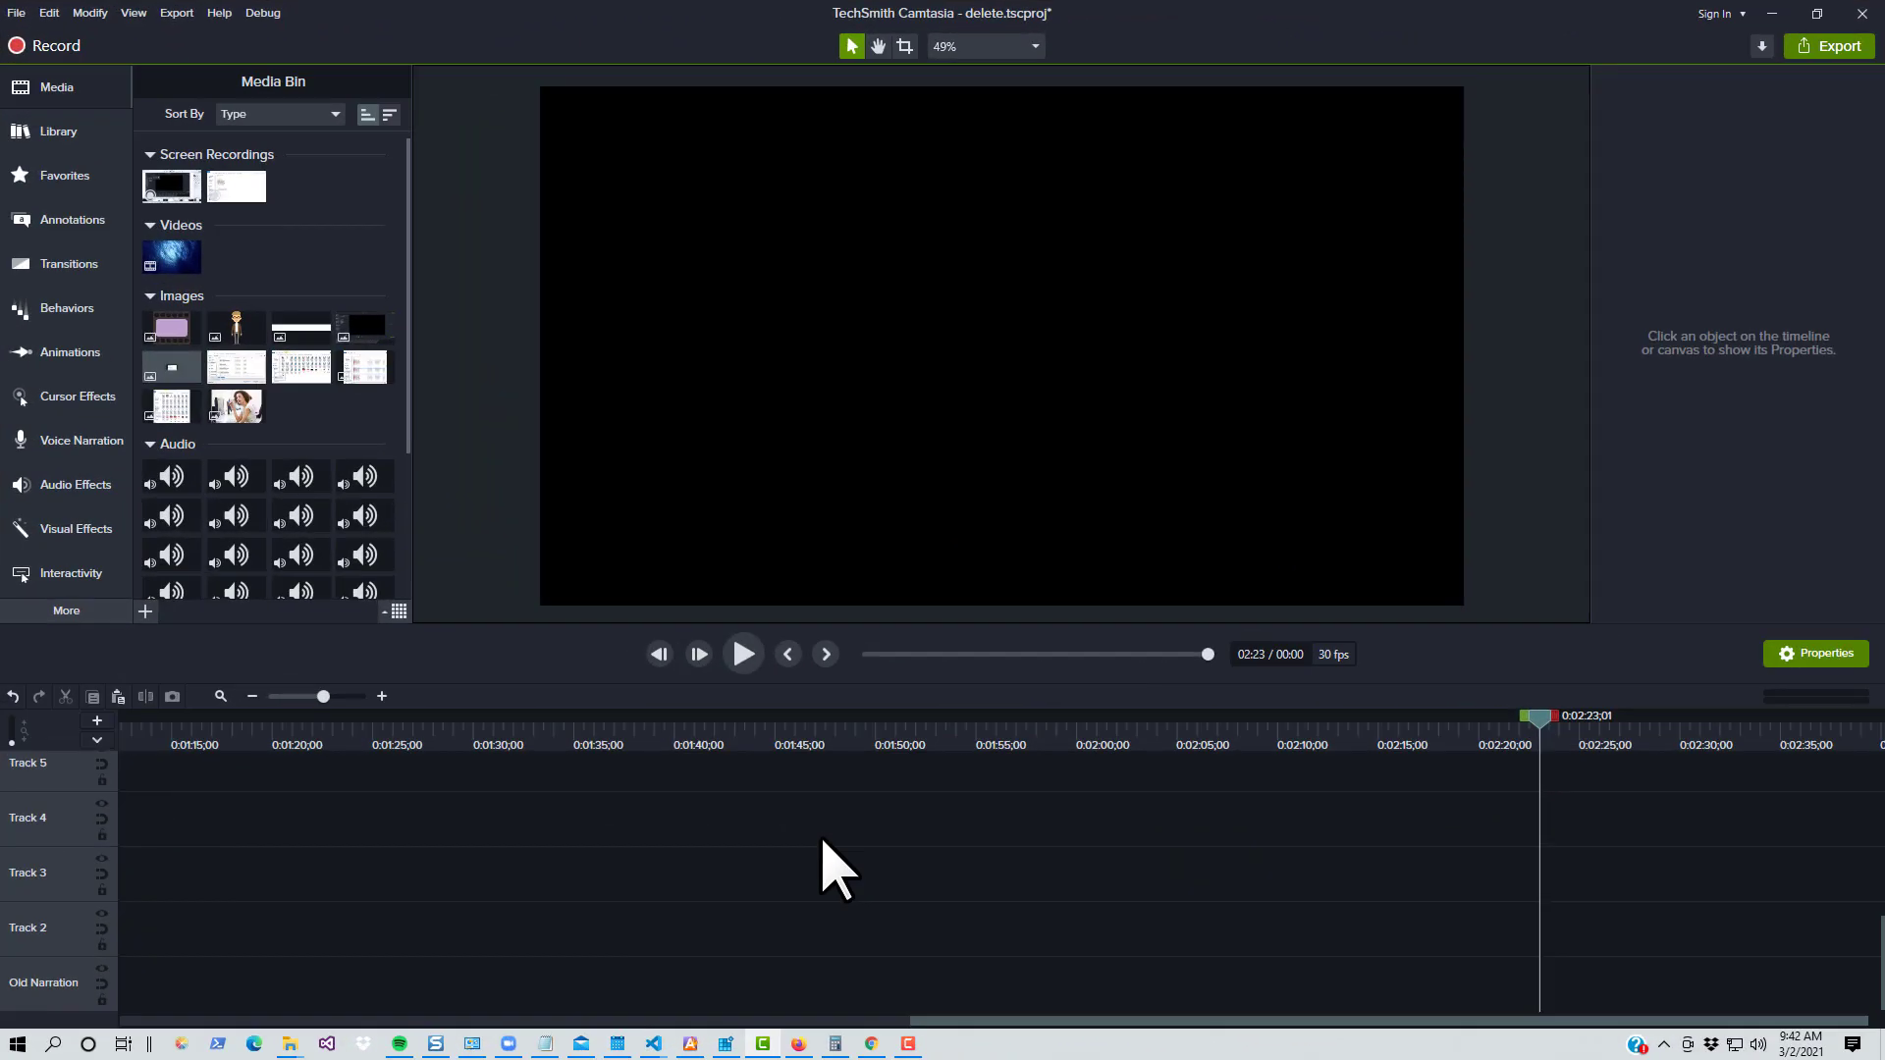
mouse_move(334, 452)
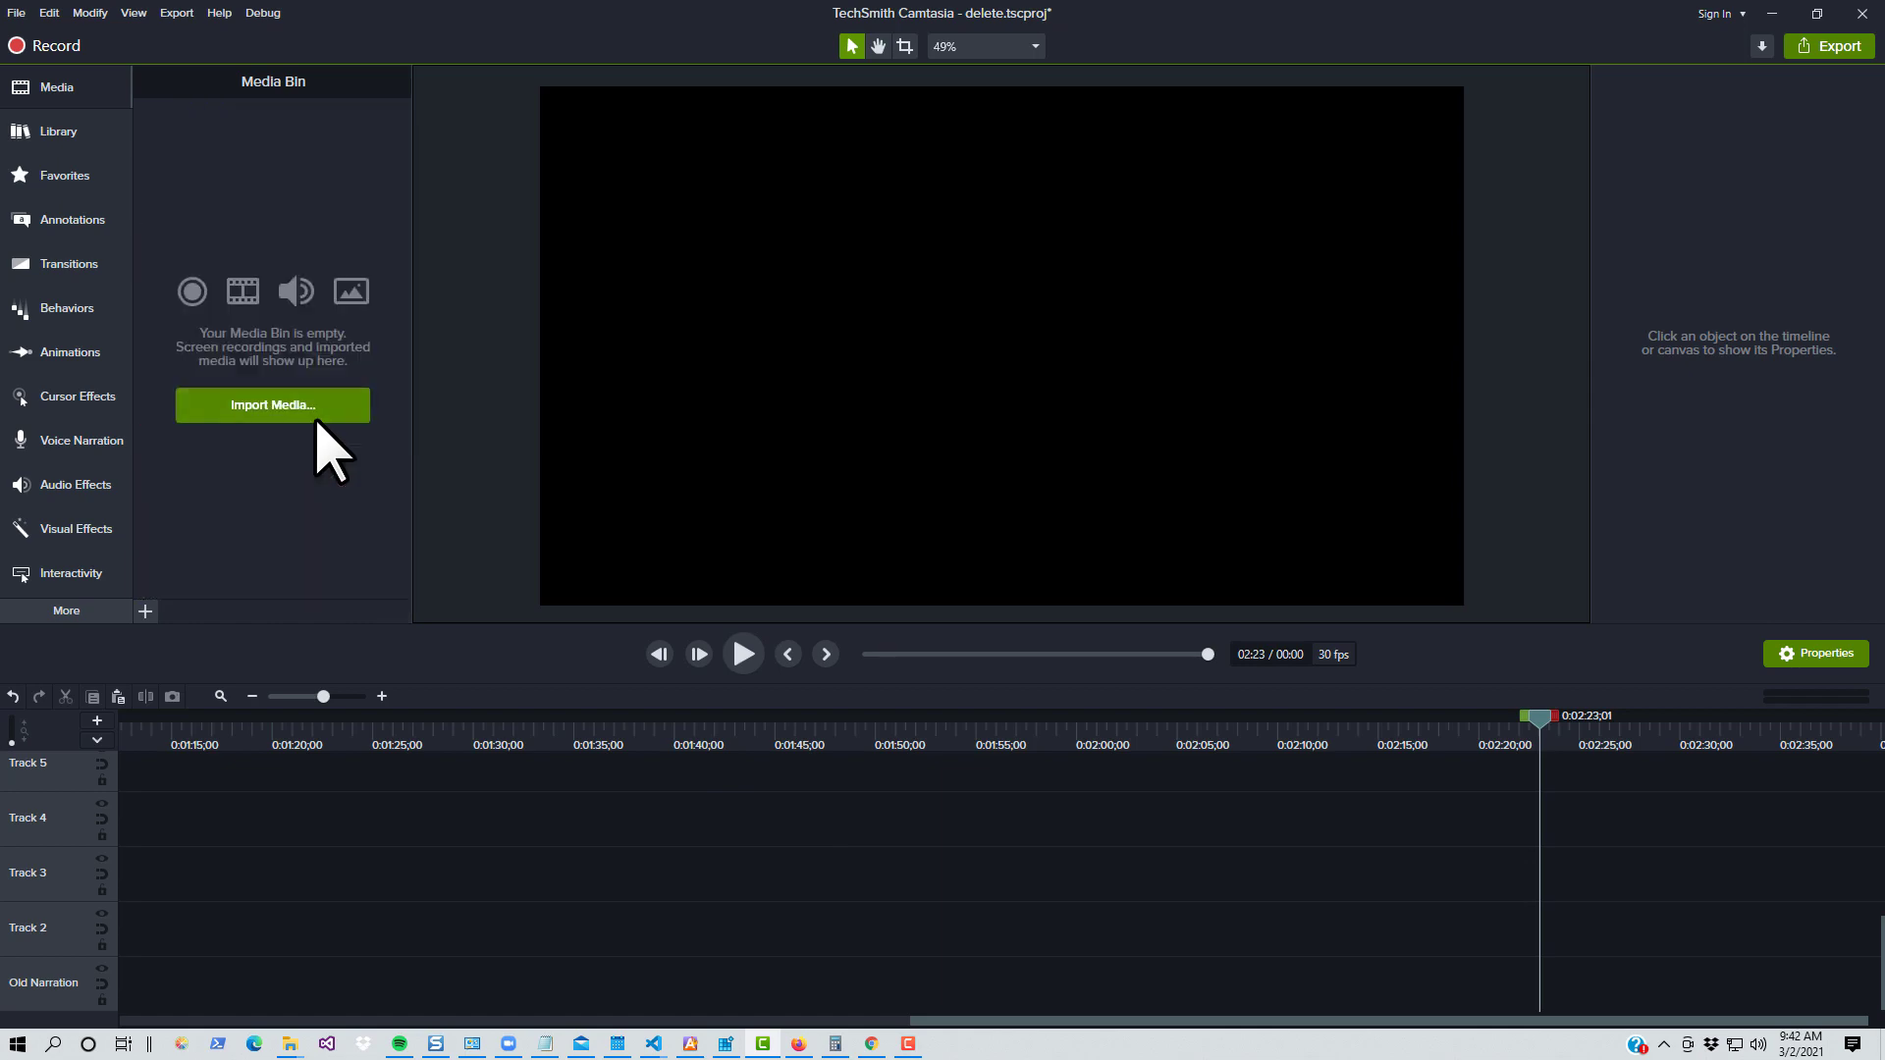
Show the delete.tscproj folder in File Explorer, still holding its media files
click(271, 404)
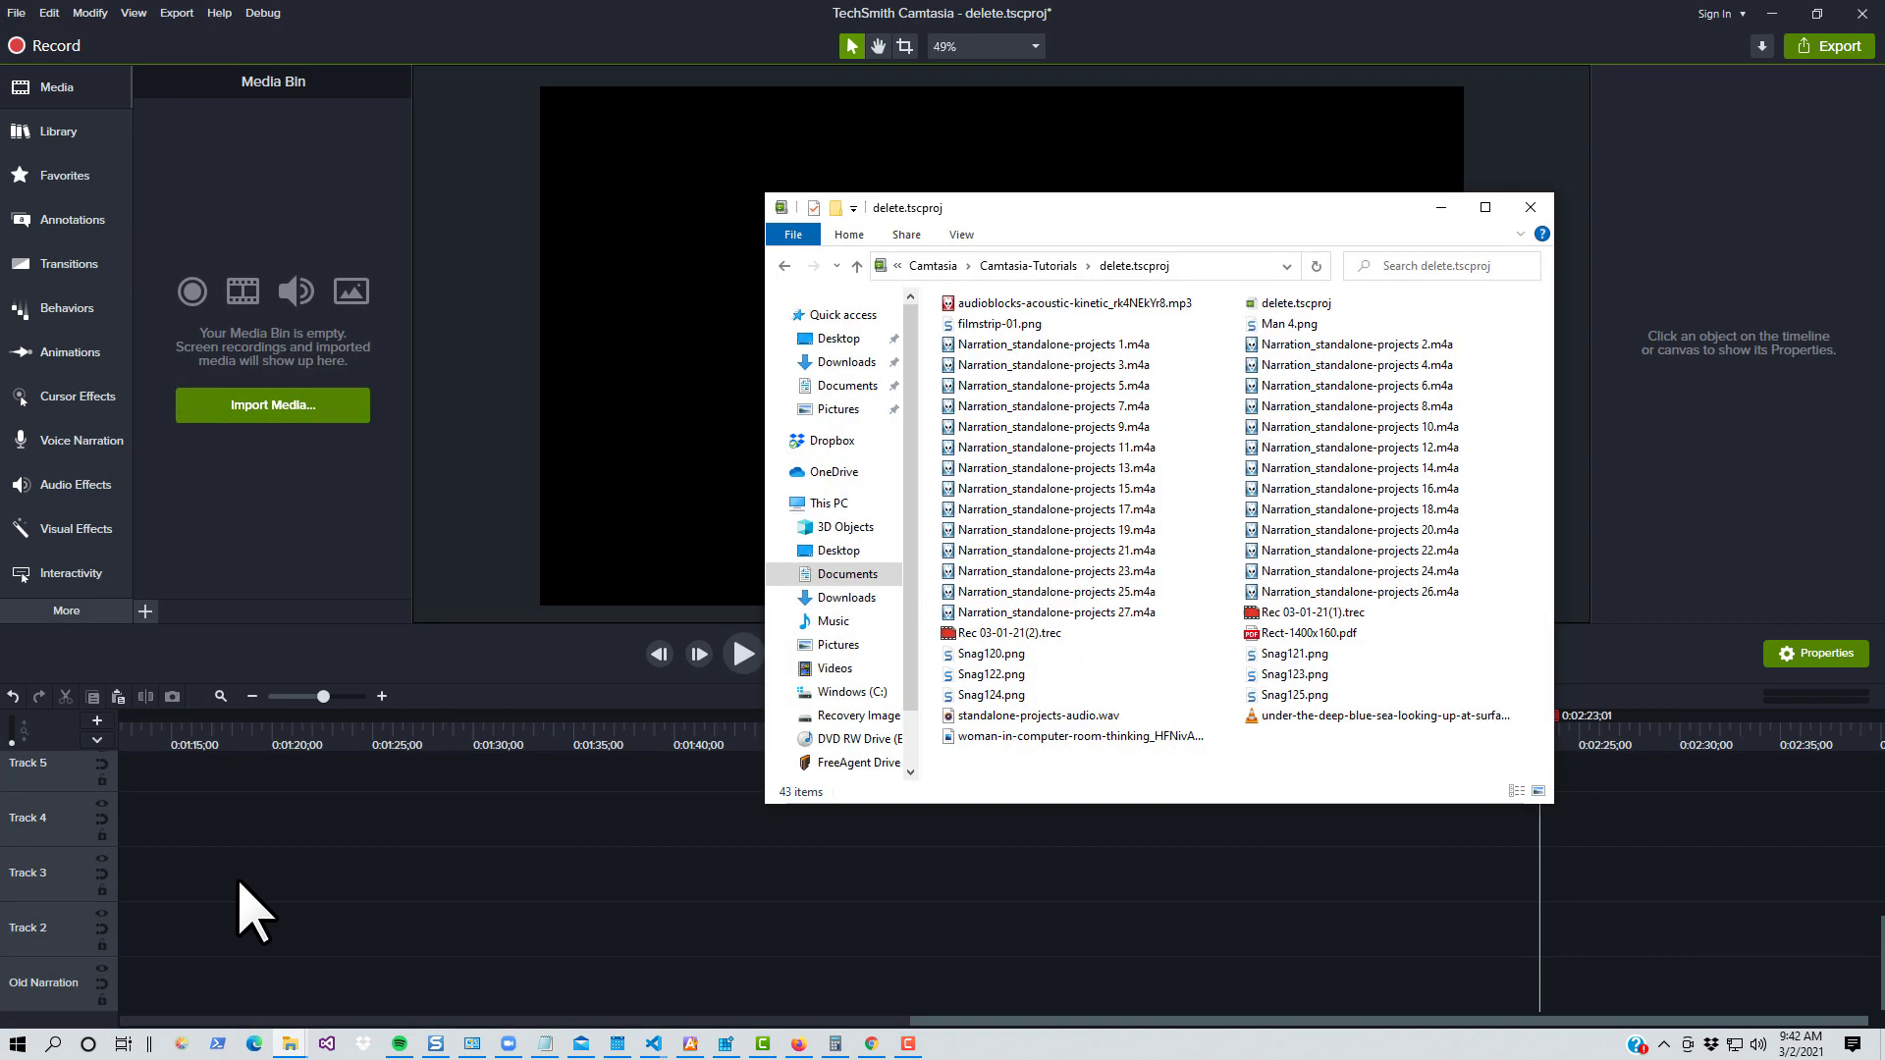
mouse_move(618, 787)
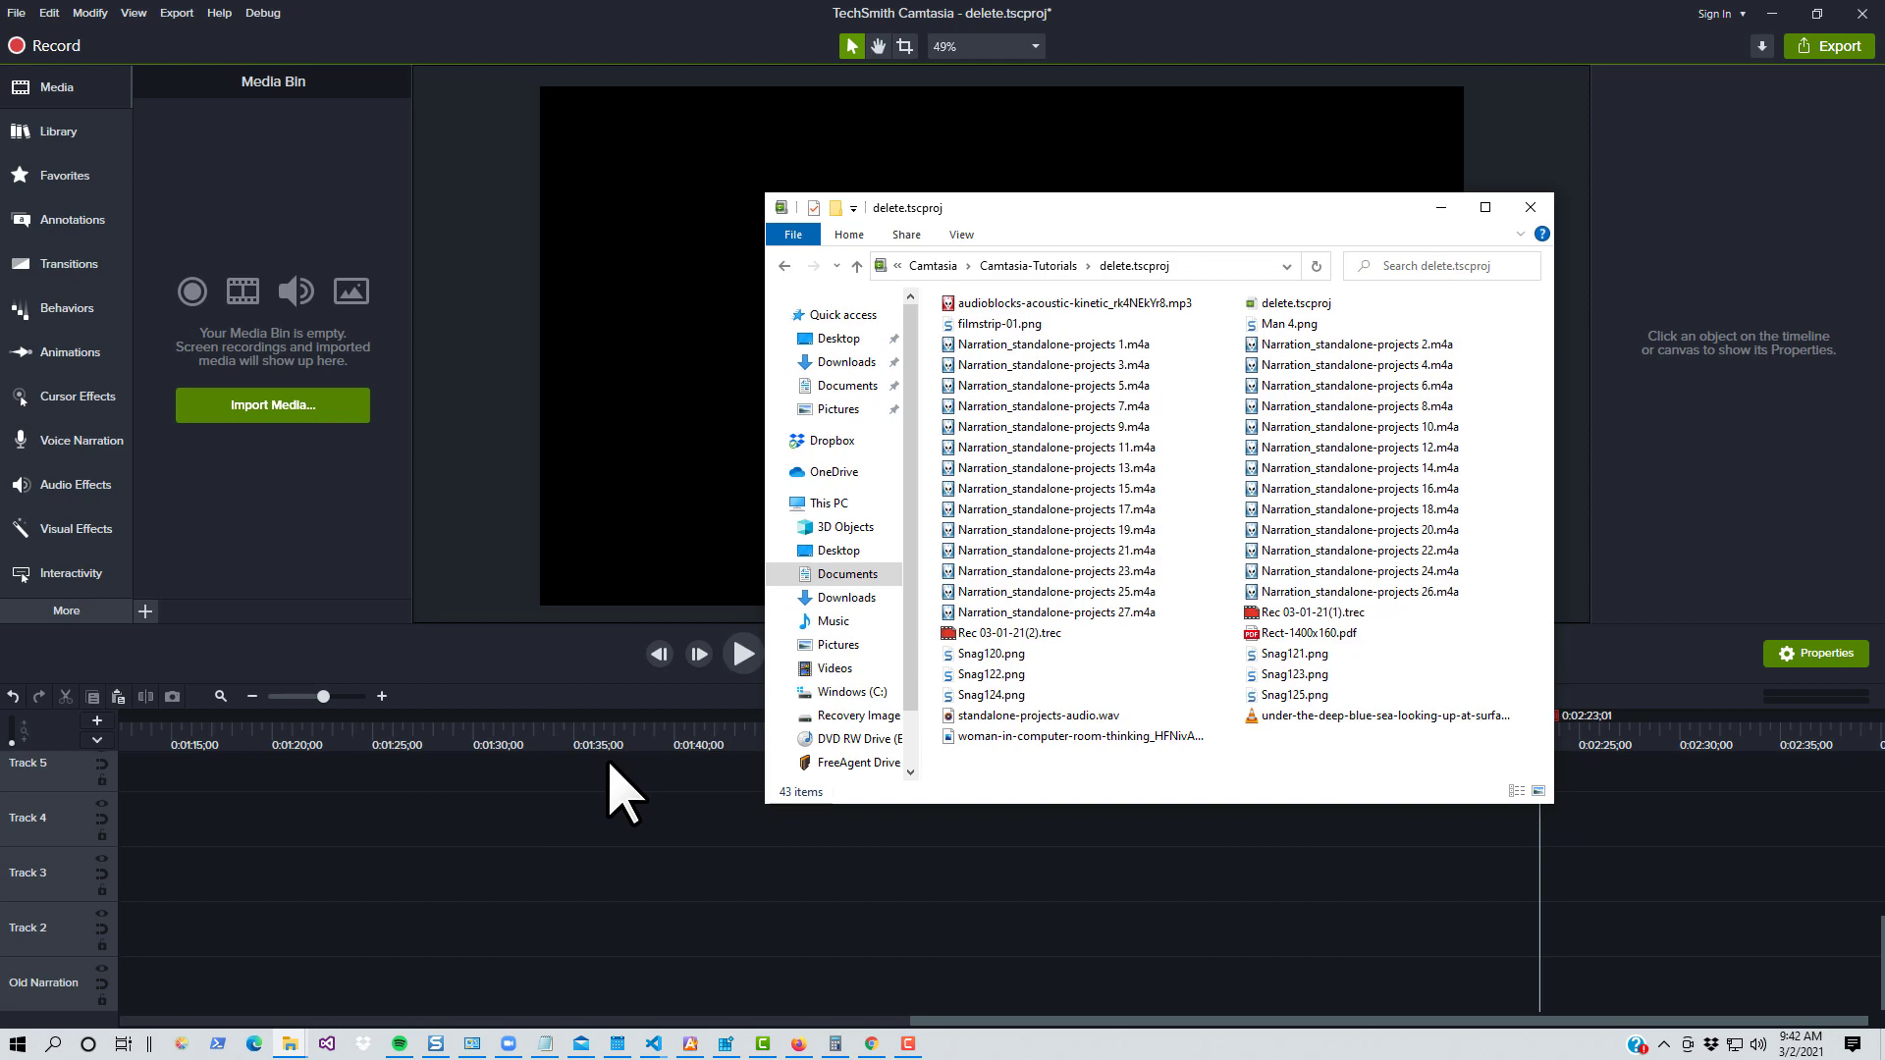